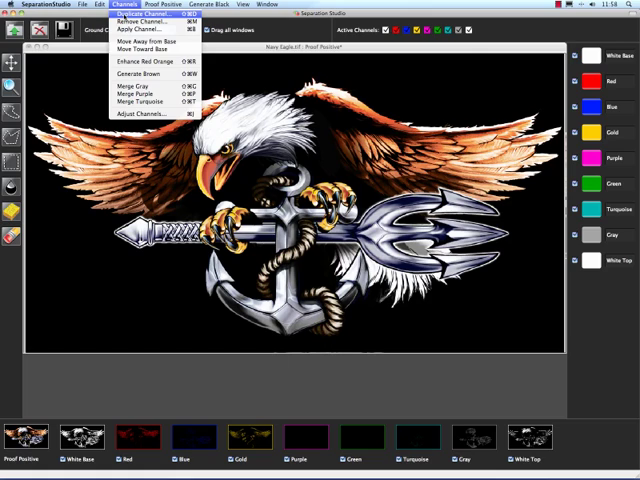
Run a single-channel command from the Channels menu on the Blue channel and dismiss it
{"action": "left_click", "coordinate": [144, 18]}
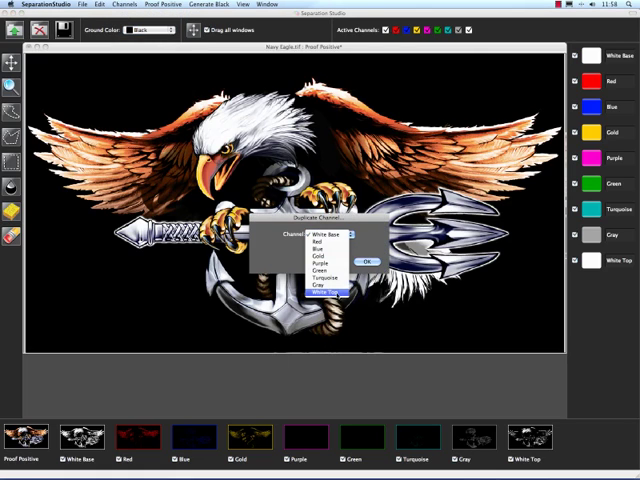
{"action": "mouse_move", "coordinate": [320, 246]}
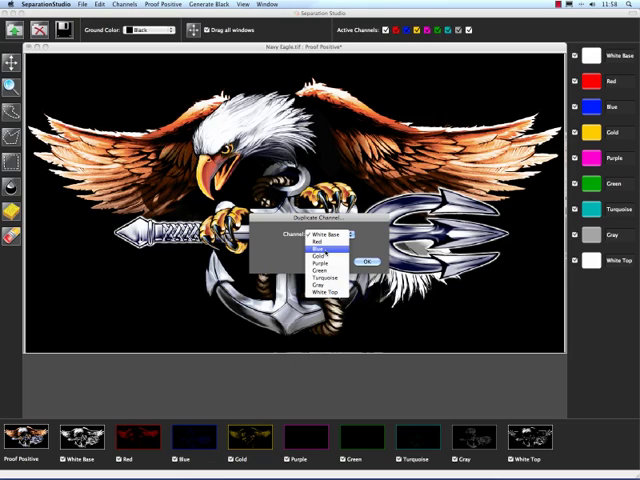
{"action": "left_click", "coordinate": [320, 246]}
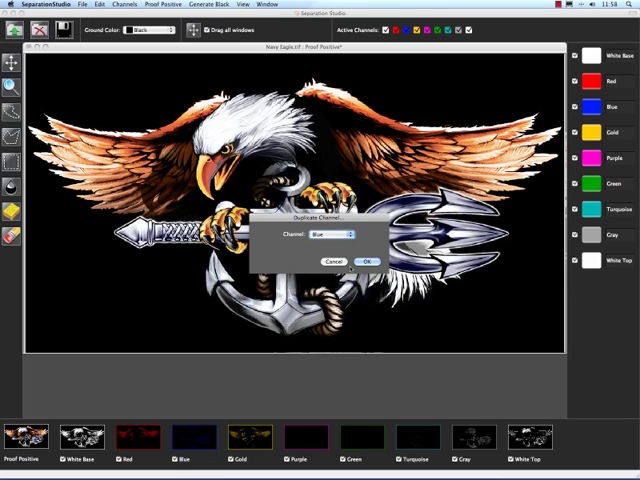
{"action": "left_click", "coordinate": [368, 260]}
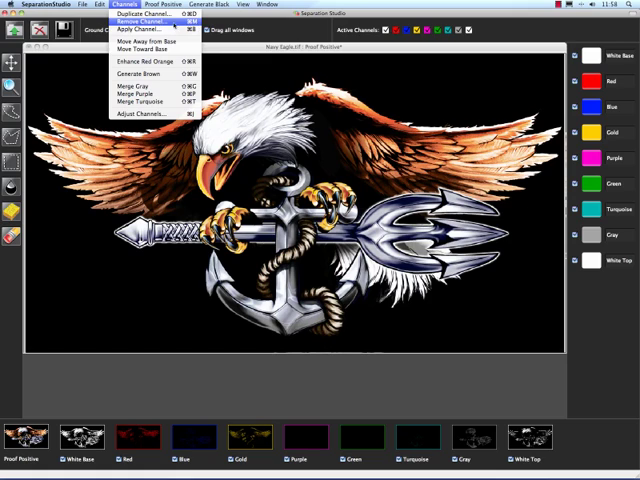
{"action": "mouse_move", "coordinate": [140, 40]}
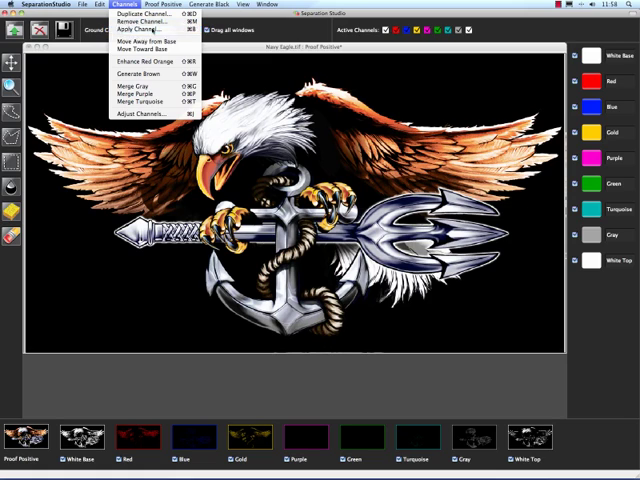
Merge channels with Source set to Red and Target set to Purple
{"action": "left_click", "coordinate": [132, 30]}
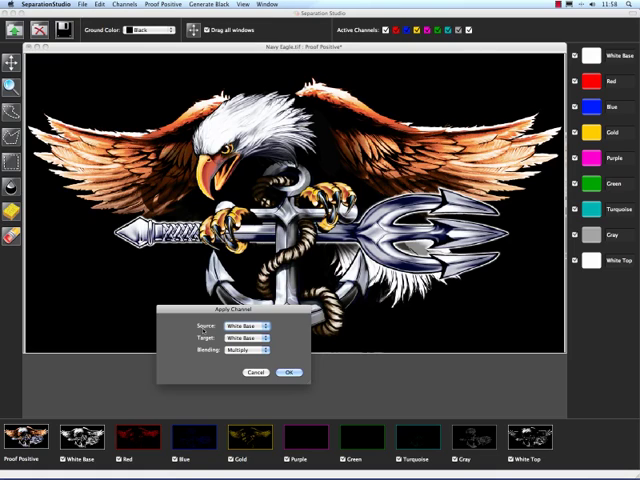
{"action": "left_click", "coordinate": [244, 326]}
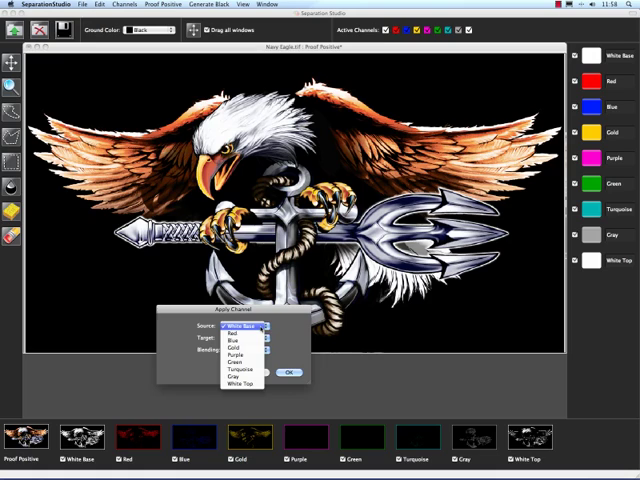
{"action": "left_click", "coordinate": [244, 326]}
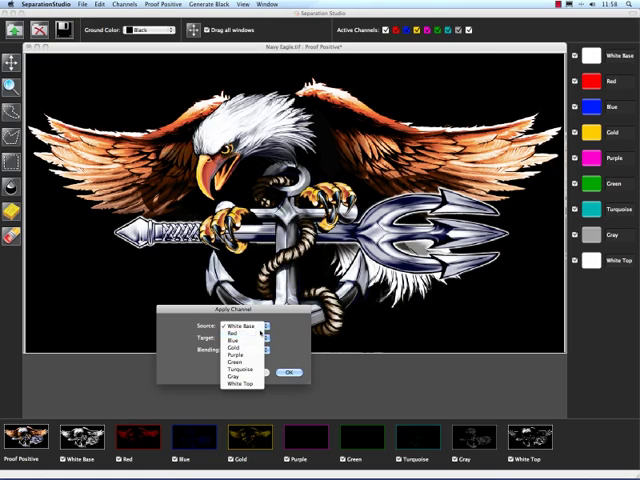
{"action": "left_click", "coordinate": [232, 332]}
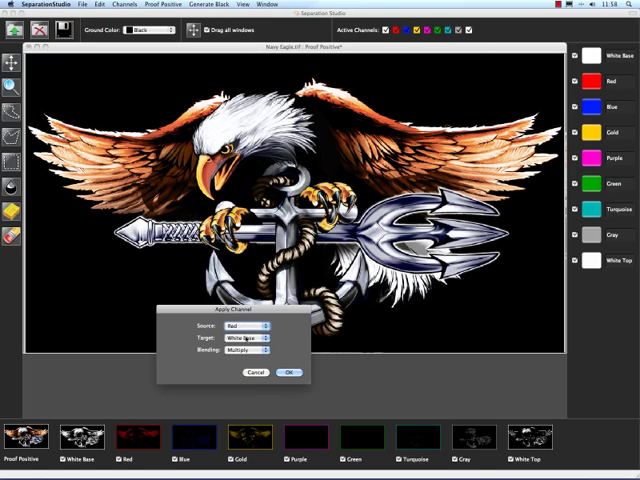
{"action": "left_click", "coordinate": [248, 338]}
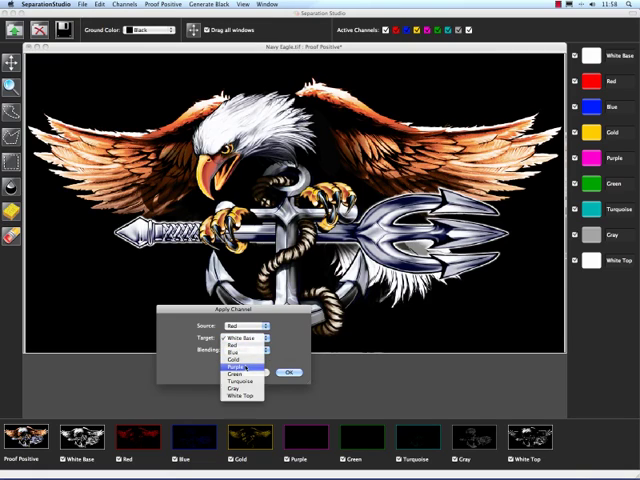
{"action": "left_click", "coordinate": [244, 370]}
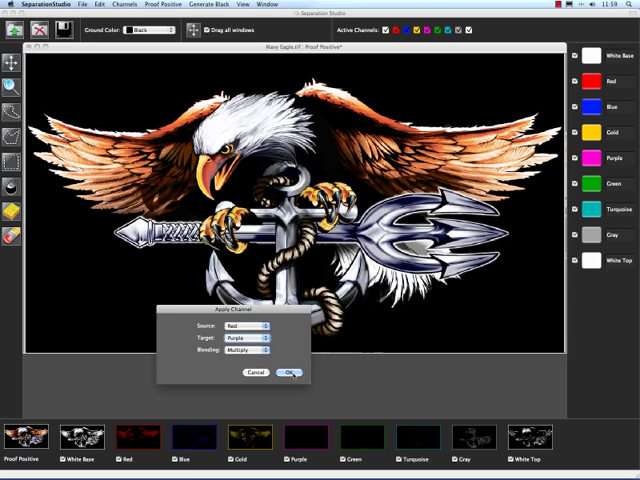
{"action": "left_click", "coordinate": [288, 372]}
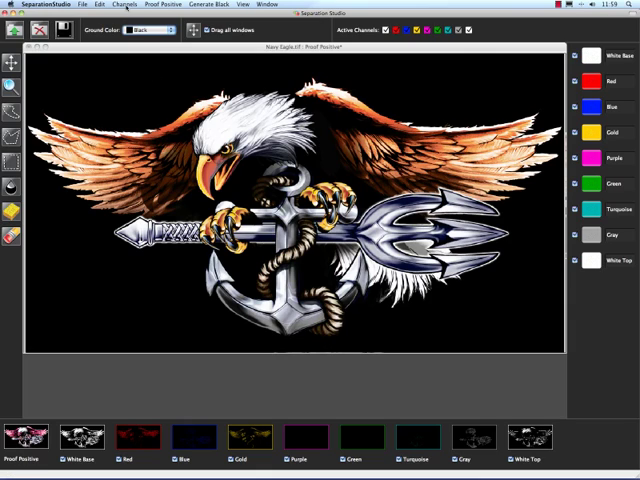
Run Move Channel Toward Base twice, accepting the default channel each time
{"action": "left_click", "coordinate": [116, 4]}
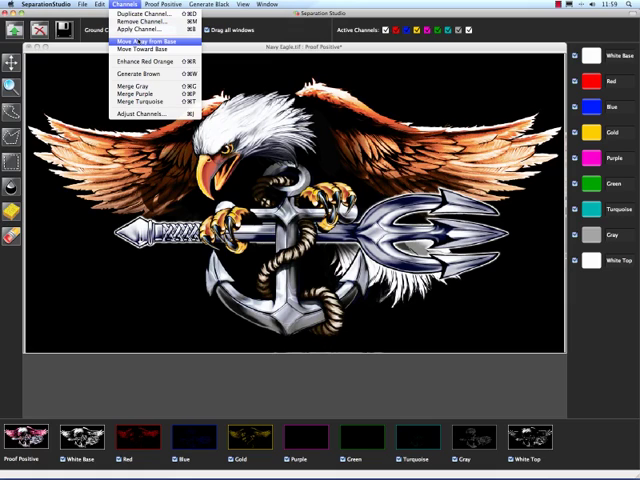
{"action": "left_click", "coordinate": [136, 40]}
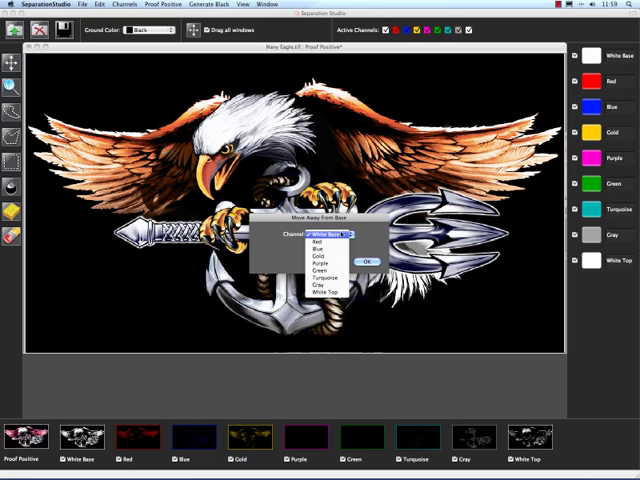
{"action": "mouse_move", "coordinate": [322, 246]}
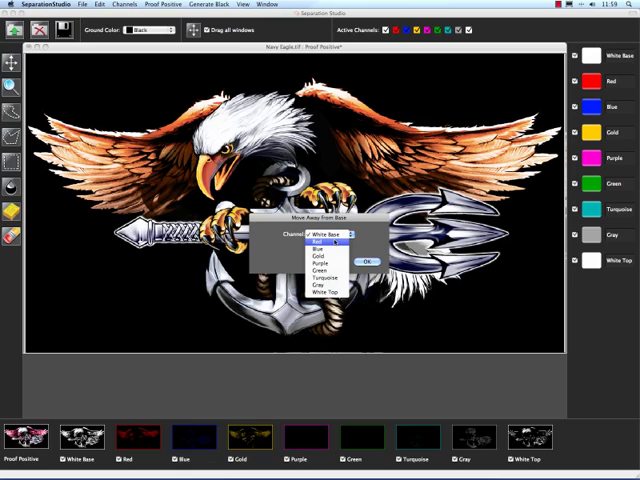
{"action": "left_click", "coordinate": [366, 260]}
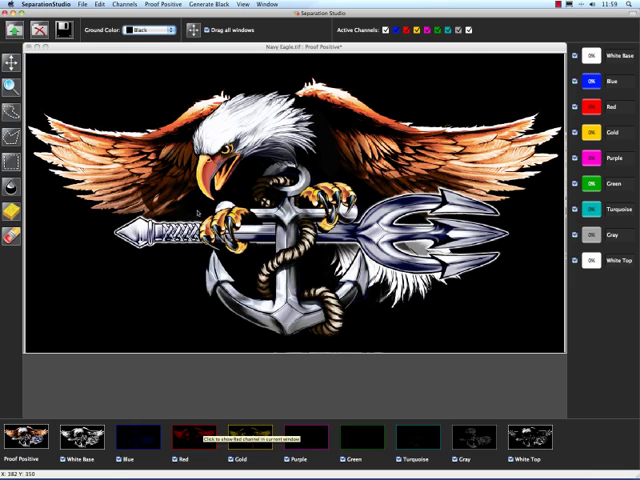
{"action": "left_click", "coordinate": [120, 4]}
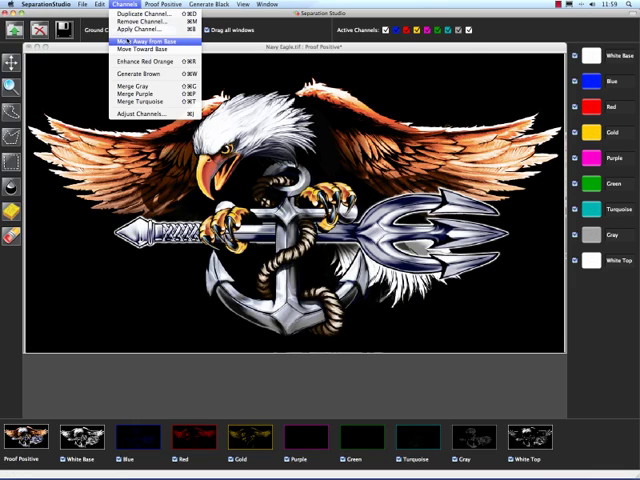
{"action": "left_click", "coordinate": [136, 40]}
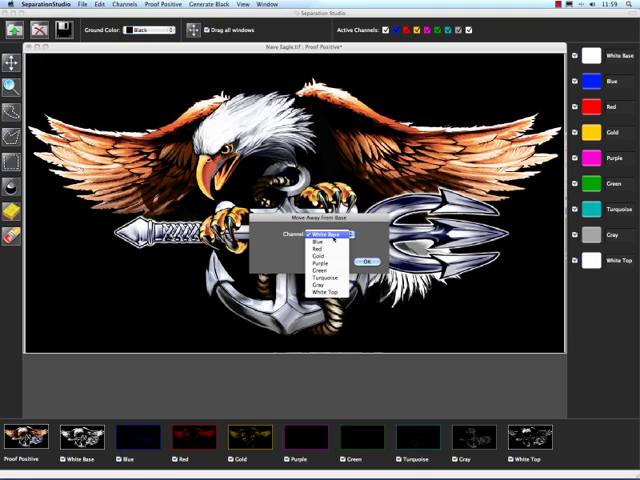
{"action": "left_click", "coordinate": [368, 258]}
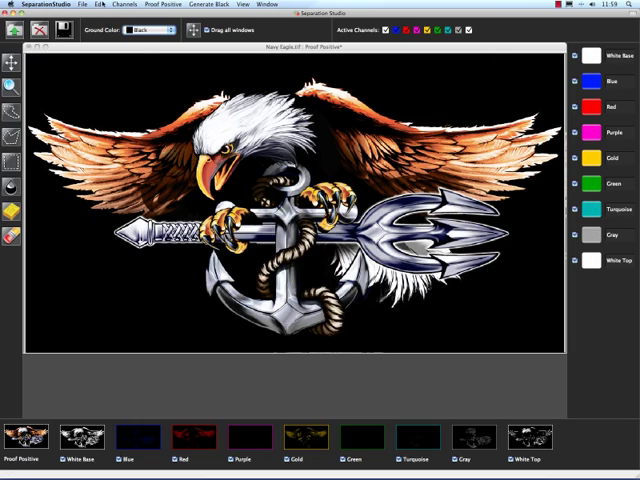
Move the Red channel toward the base so it comes before Blue
{"action": "left_click", "coordinate": [120, 4]}
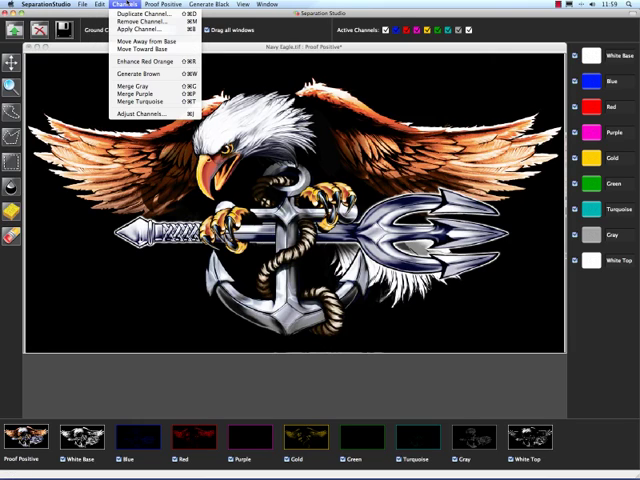
{"action": "mouse_move", "coordinate": [144, 48]}
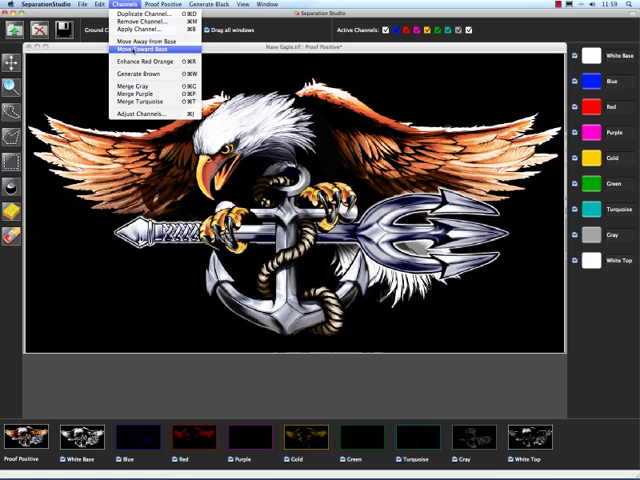
{"action": "left_click", "coordinate": [140, 48]}
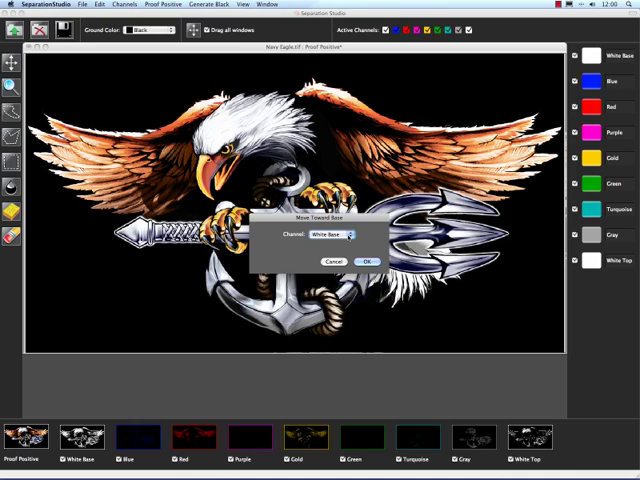
{"action": "left_click", "coordinate": [332, 234]}
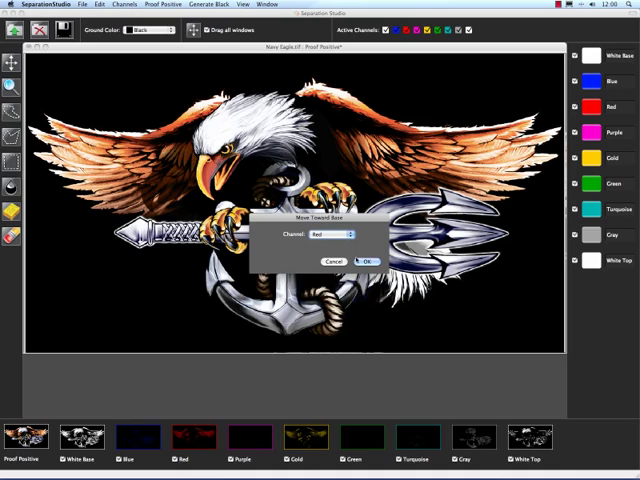
{"action": "left_click", "coordinate": [364, 260]}
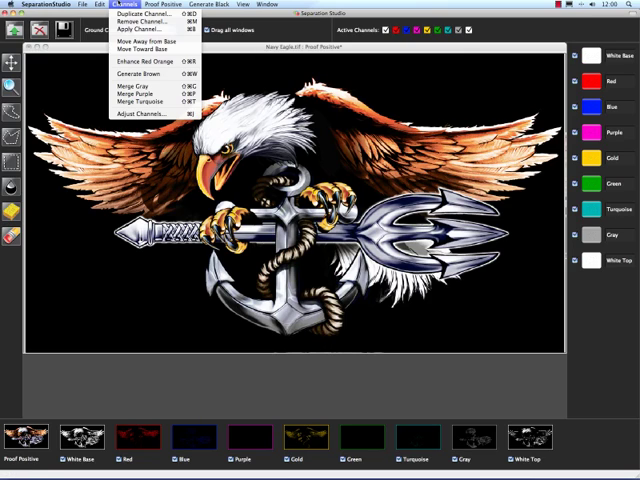
{"action": "mouse_move", "coordinate": [144, 62]}
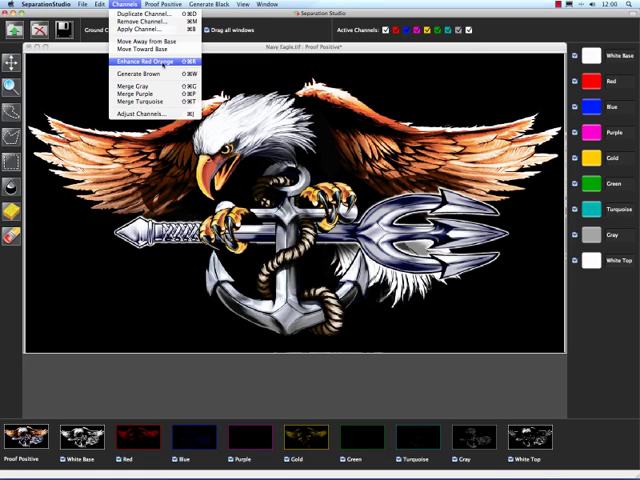
Apply Enhance Red Orange twice from the Channels menu
{"action": "left_click", "coordinate": [154, 60]}
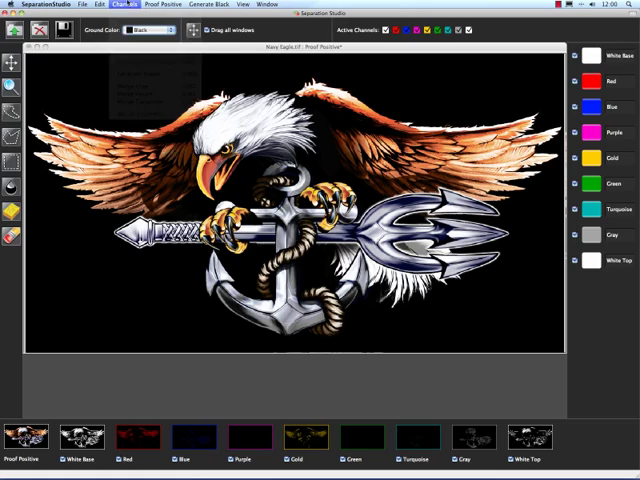
{"action": "left_click", "coordinate": [124, 4]}
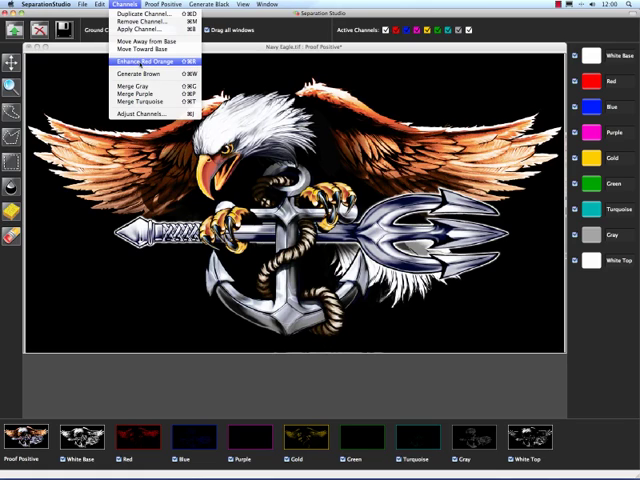
{"action": "left_click", "coordinate": [150, 60]}
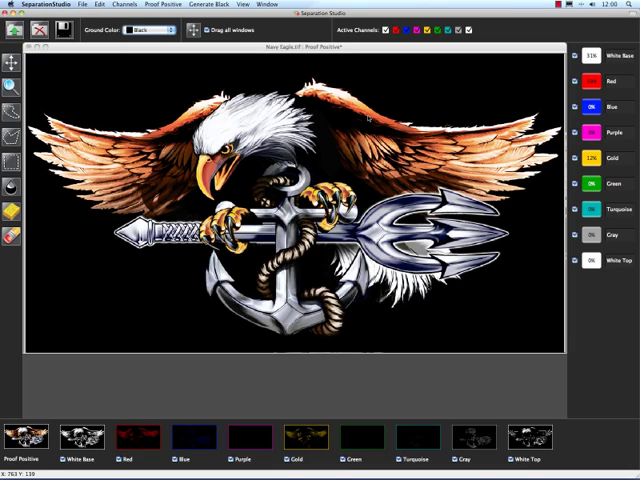
{"action": "left_click", "coordinate": [120, 4]}
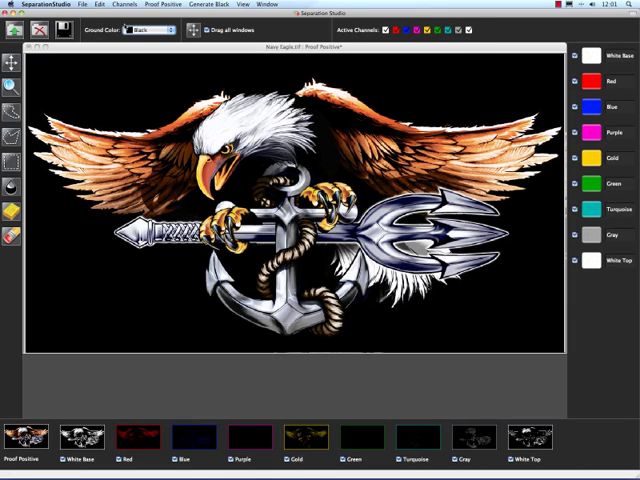
Merge the Purple and other extra channels, leaving White Base, Red, Blue, Gold and White Top
{"action": "left_click", "coordinate": [124, 4]}
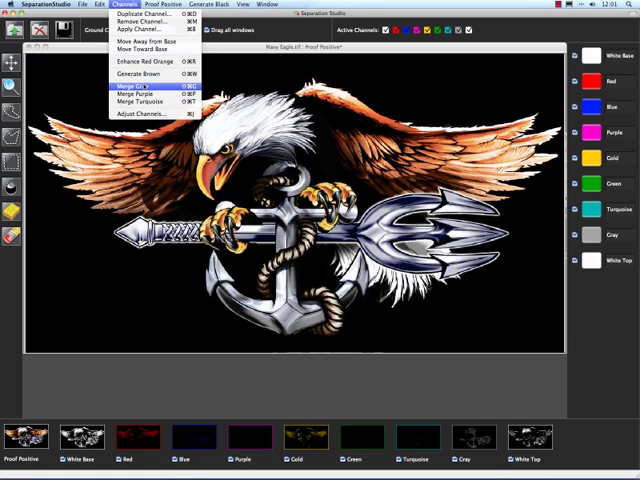
{"action": "mouse_move", "coordinate": [144, 92]}
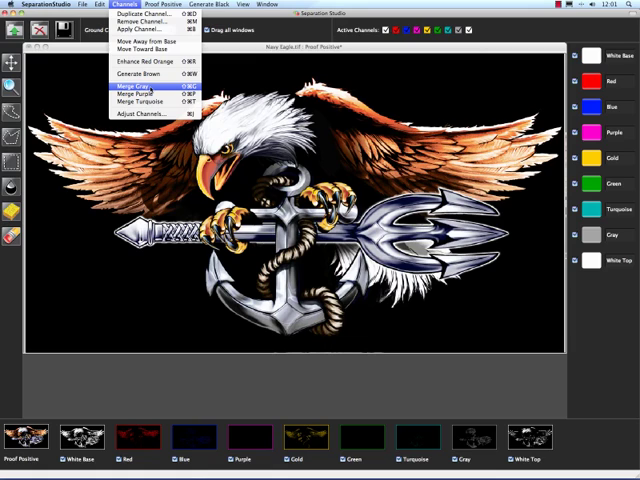
{"action": "left_click", "coordinate": [128, 88]}
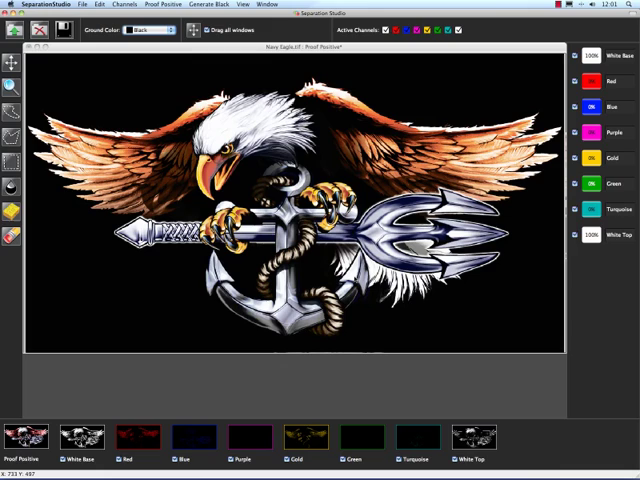
{"action": "left_click", "coordinate": [580, 236]}
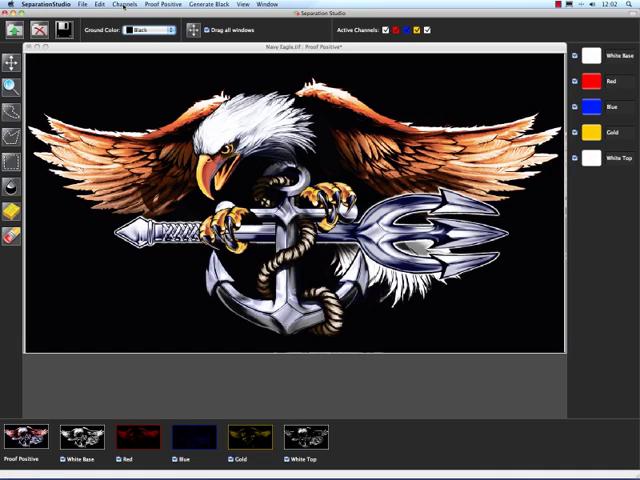
Apply Adjust Channels with the High and Low Saturation sliders set, then confirm
{"action": "left_click", "coordinate": [120, 4]}
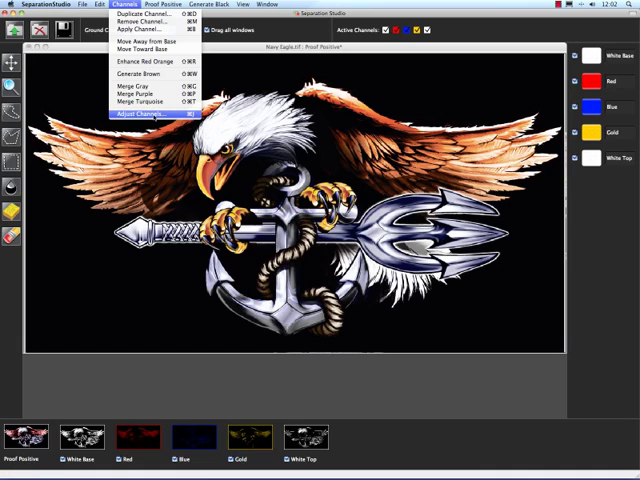
{"action": "left_click", "coordinate": [152, 118]}
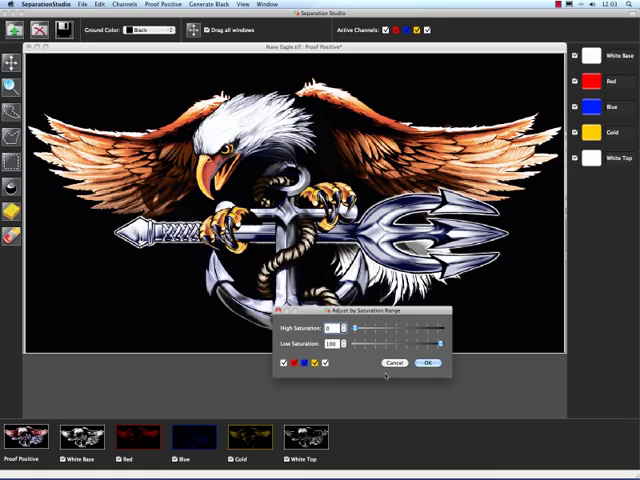
{"action": "left_click", "coordinate": [428, 364]}
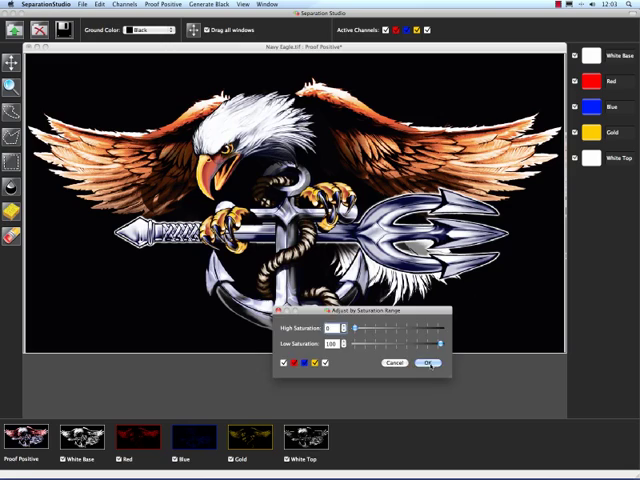
{"action": "left_click", "coordinate": [428, 362]}
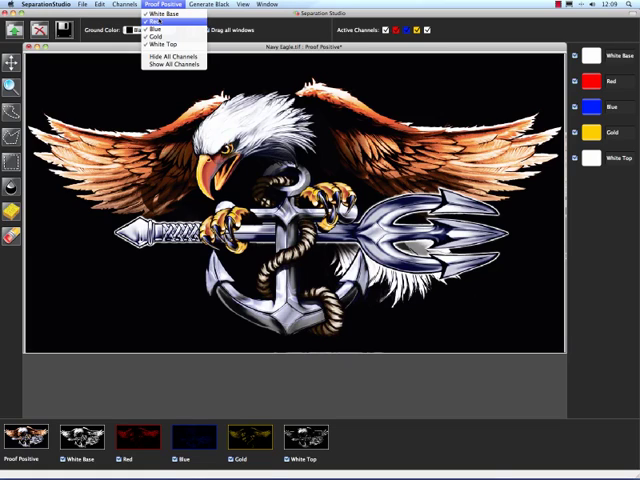
{"action": "left_click", "coordinate": [164, 24]}
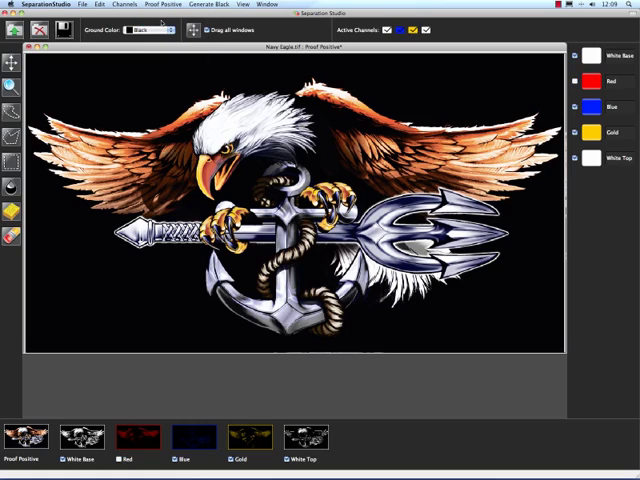
{"action": "left_click", "coordinate": [396, 28]}
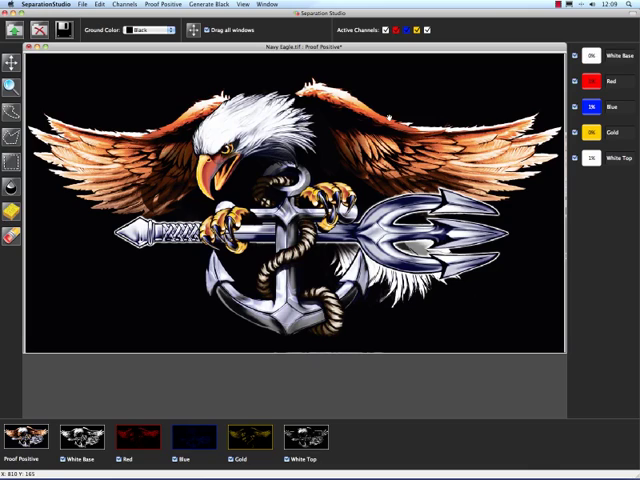
{"action": "mouse_move", "coordinate": [148, 84]}
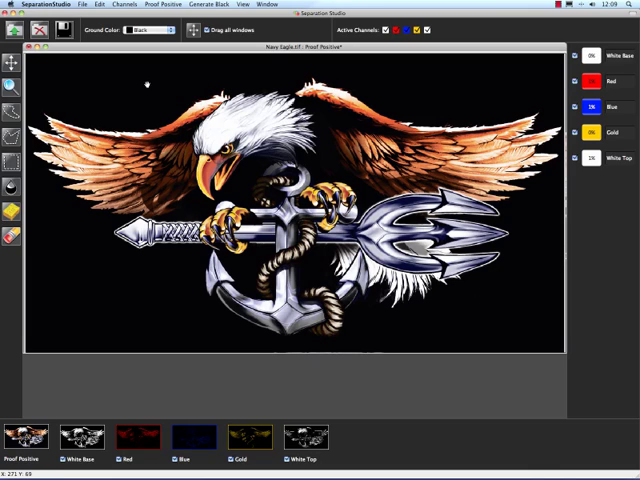